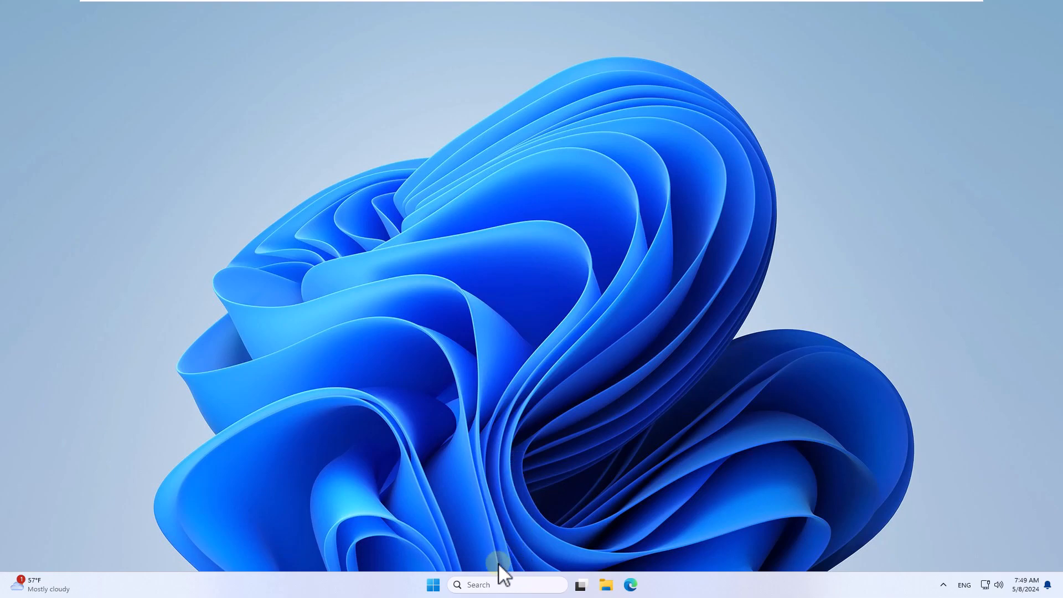
Step: Search 'contr' from Start and reach Advanced sharing settings through Network and Sharing Center
{"action": "type", "text": "contr"}
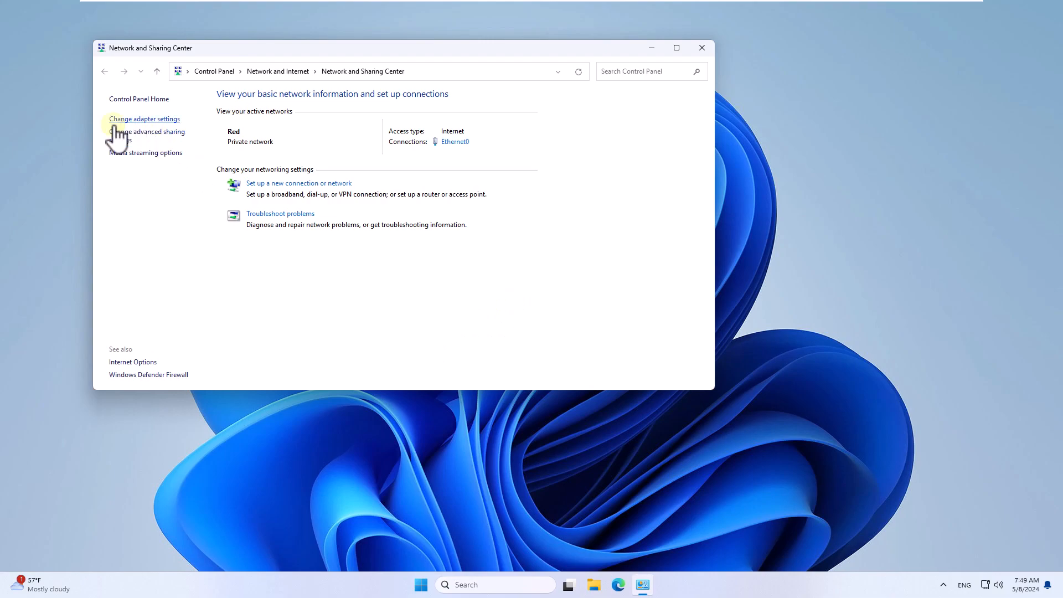
{"action": "mouse_move", "coordinate": [184, 159]}
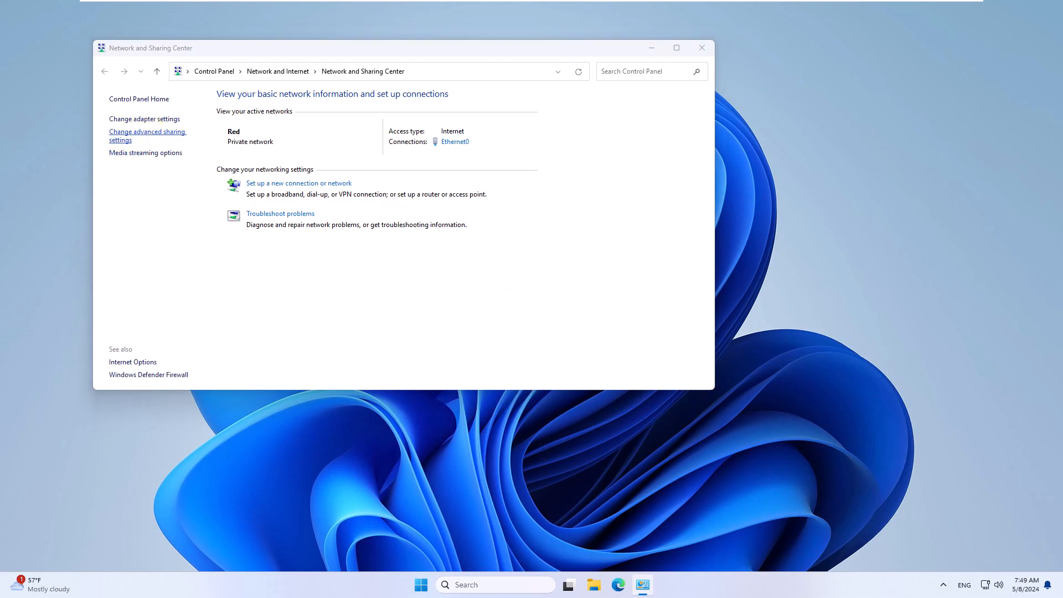
{"action": "left_click", "coordinate": [147, 136]}
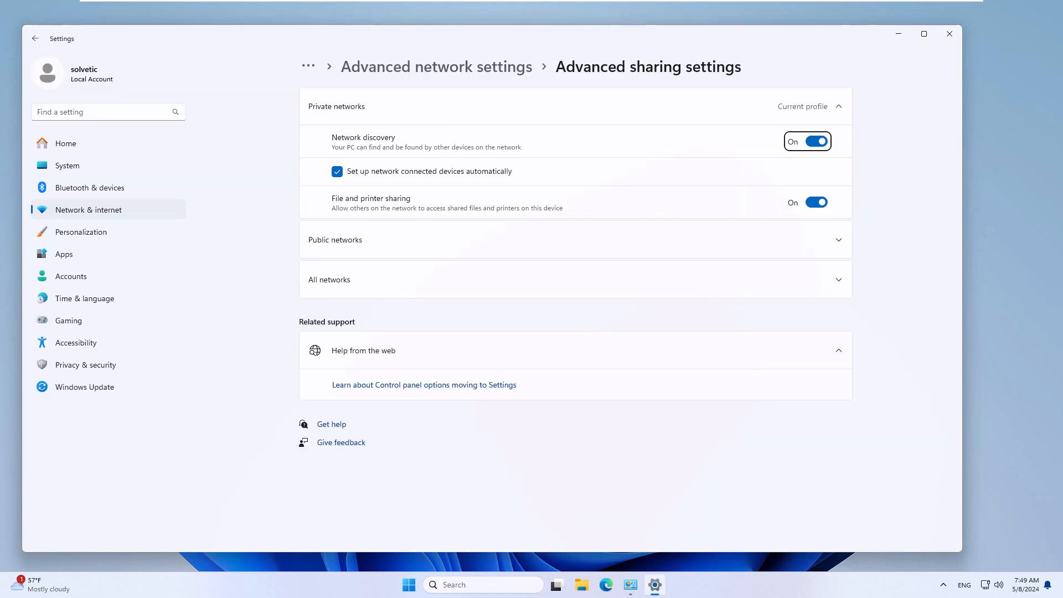
Step: Turn Password protected sharing off under All networks, close the sharing windows, and launch File Explorer
{"action": "left_click", "coordinate": [839, 107]}
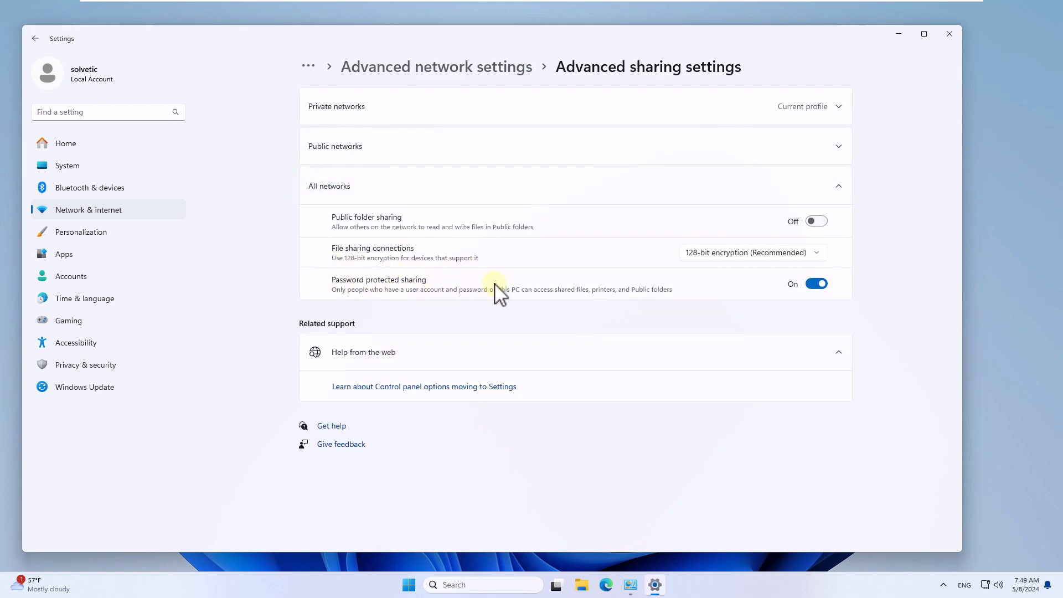
{"action": "left_click", "coordinate": [817, 283]}
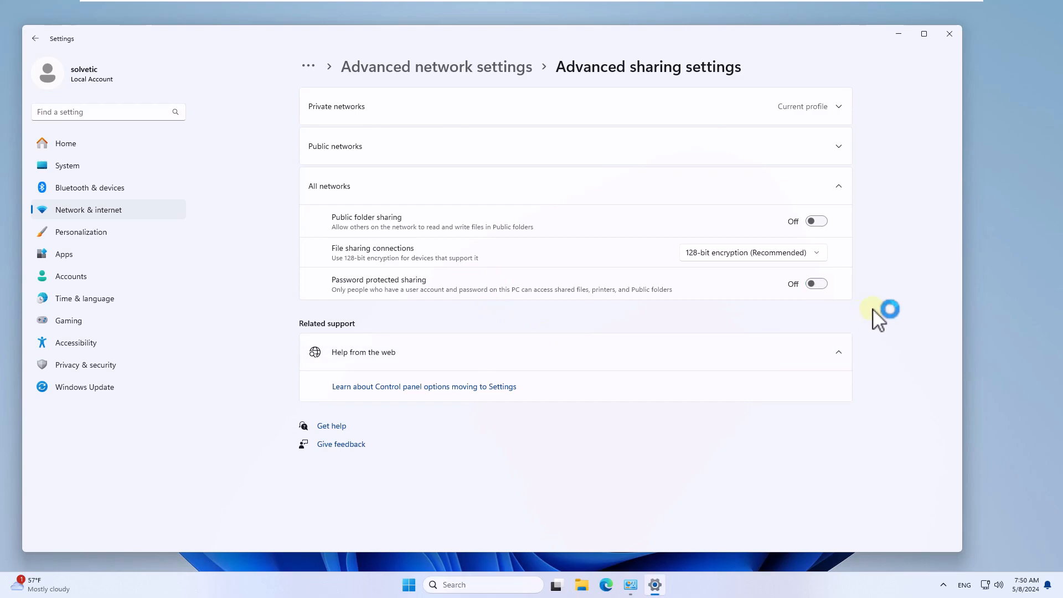
{"action": "mouse_move", "coordinate": [949, 34]}
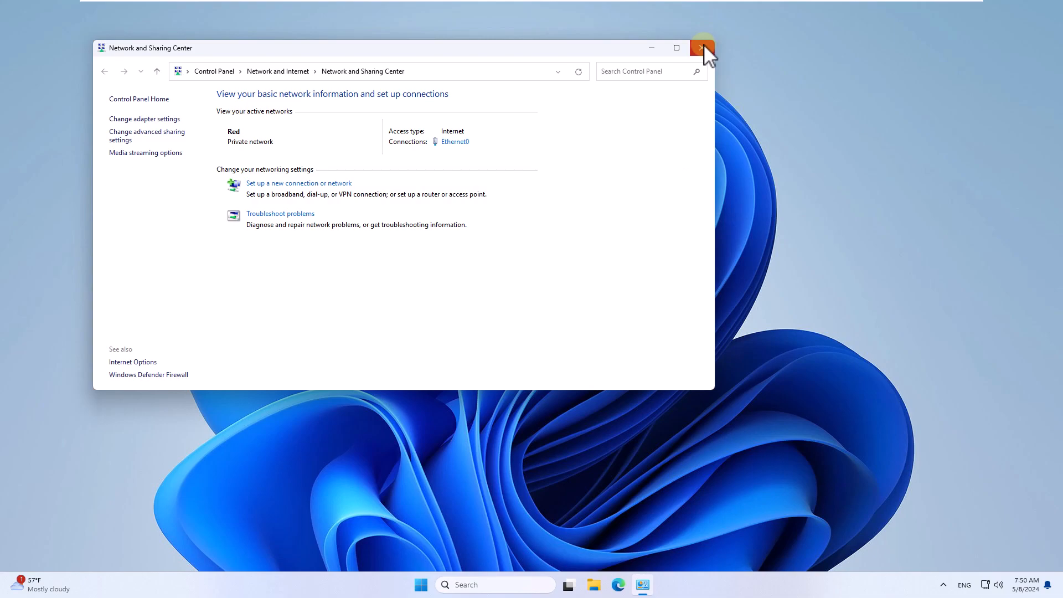
{"action": "left_click", "coordinate": [703, 48]}
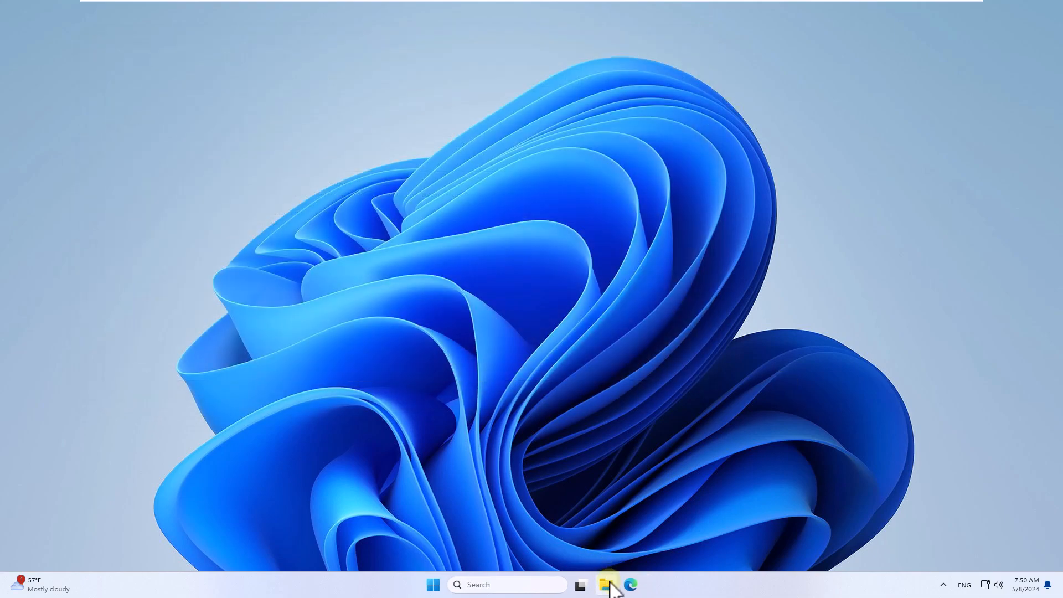
{"action": "left_click", "coordinate": [604, 585]}
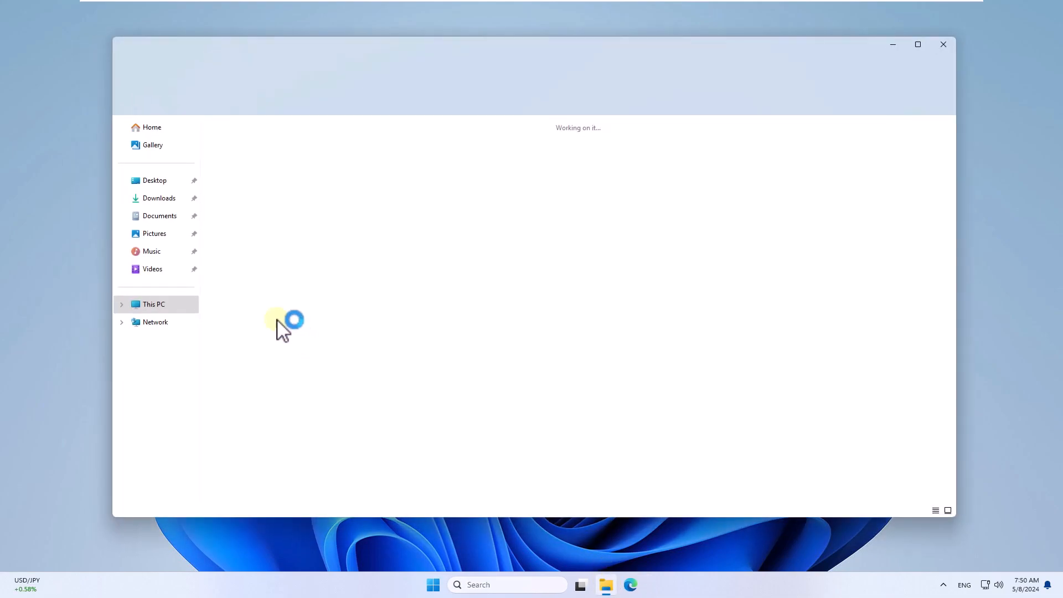
Step: Open network computer 192.168.10.16 to view its Software and Users shares, then close Explorer
{"action": "left_click", "coordinate": [154, 321]}
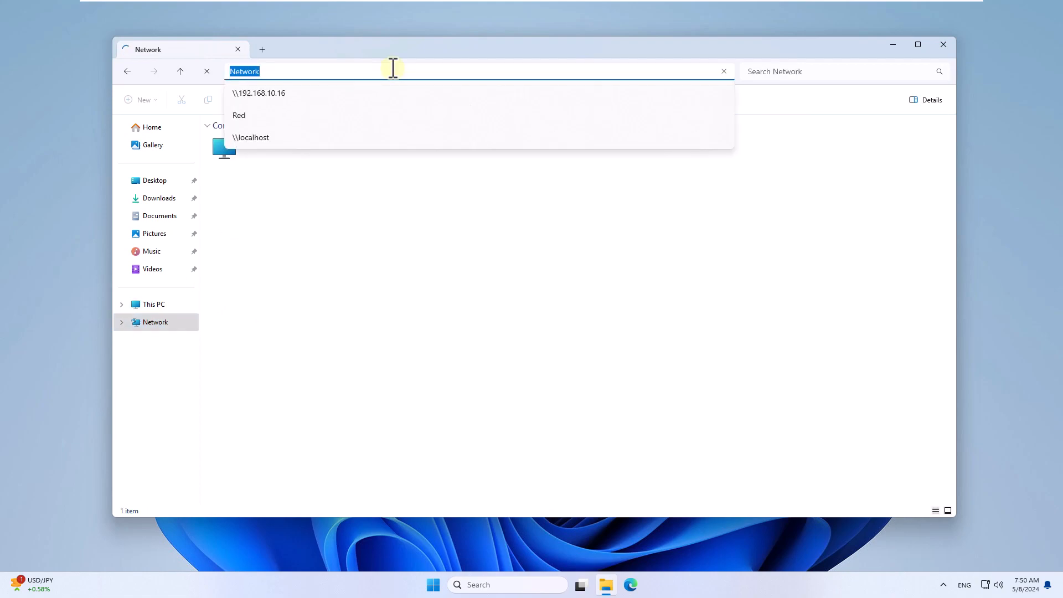
{"action": "type", "text": "\\\\"}
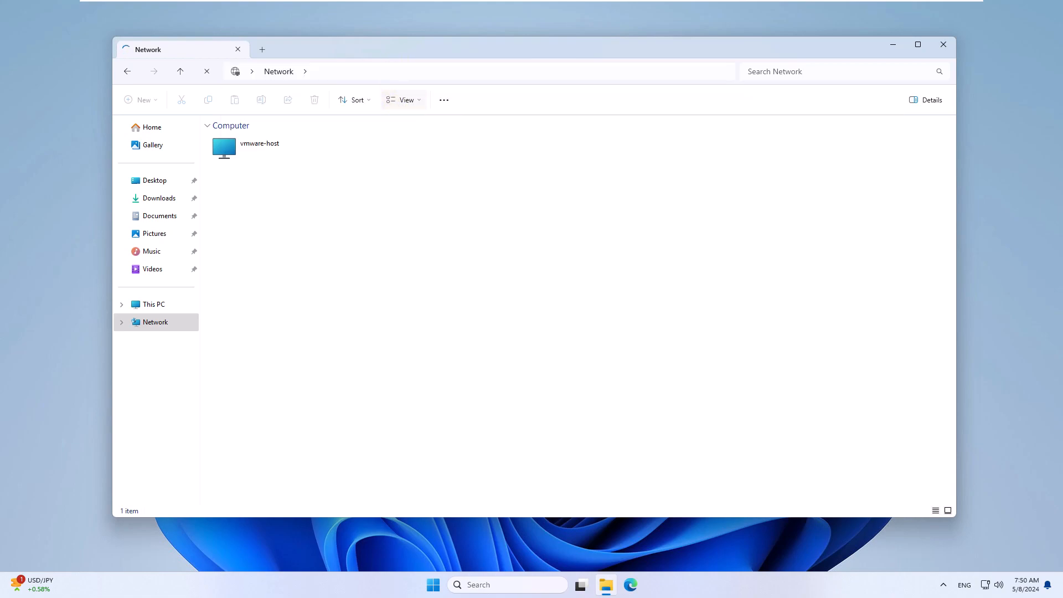
{"action": "double_click", "coordinate": [224, 148]}
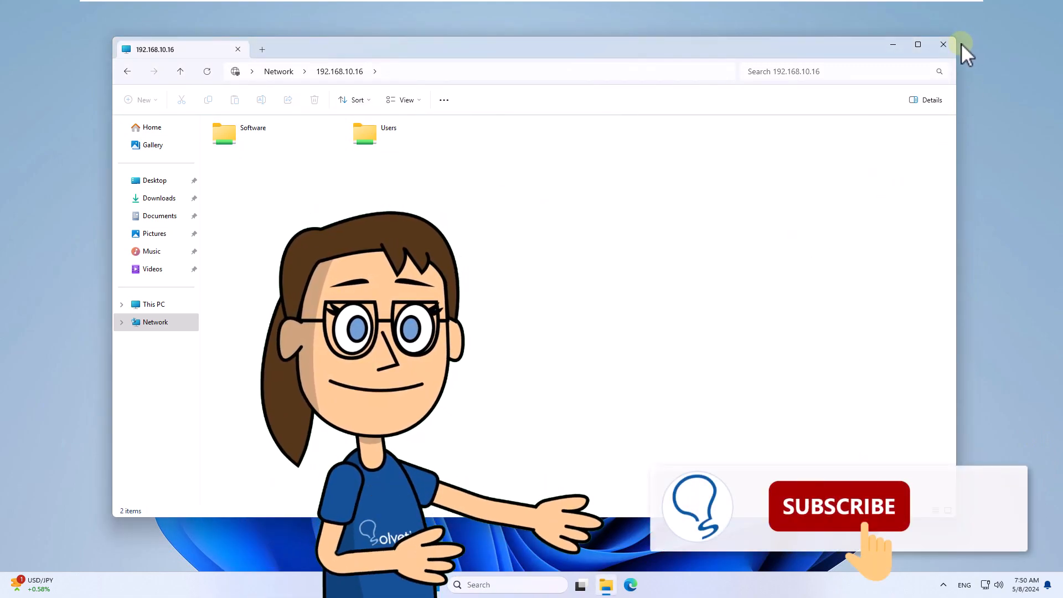
{"action": "left_click", "coordinate": [942, 44]}
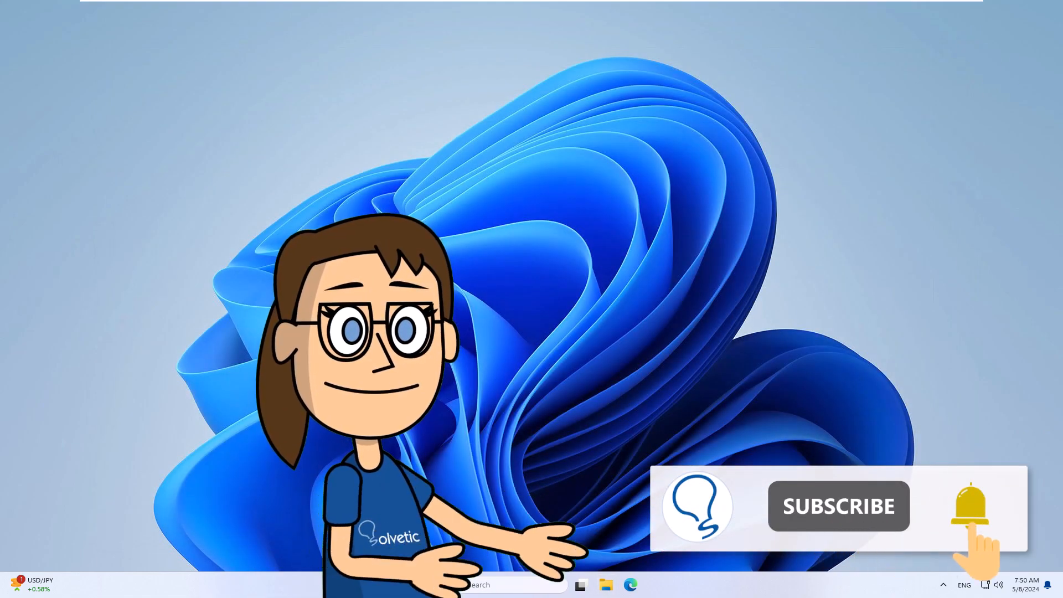